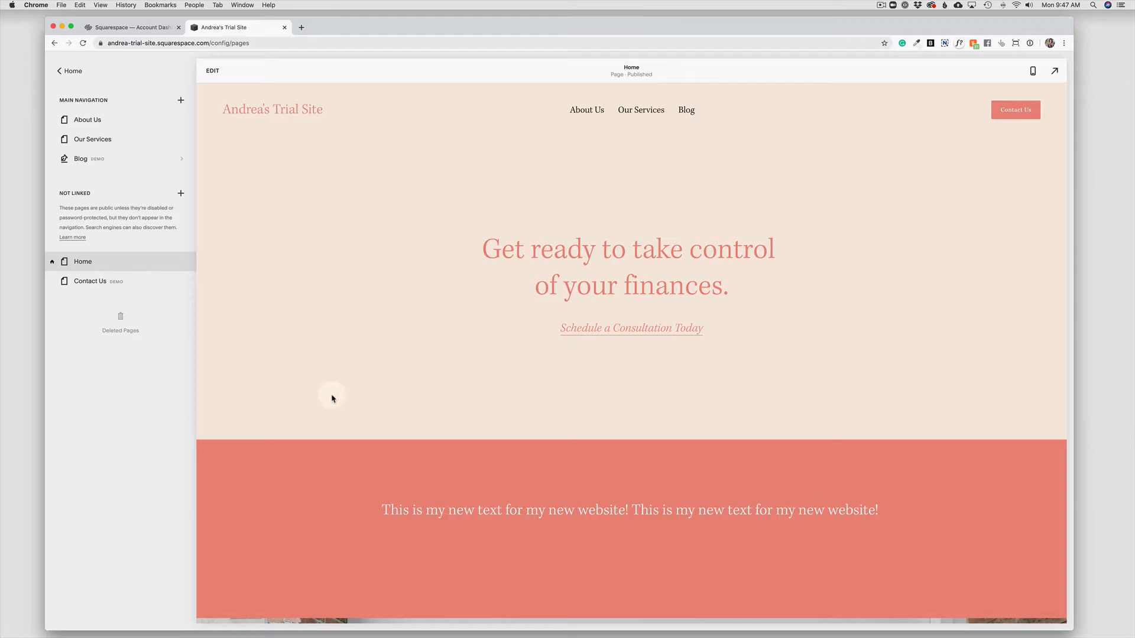
mouse_move(338, 397)
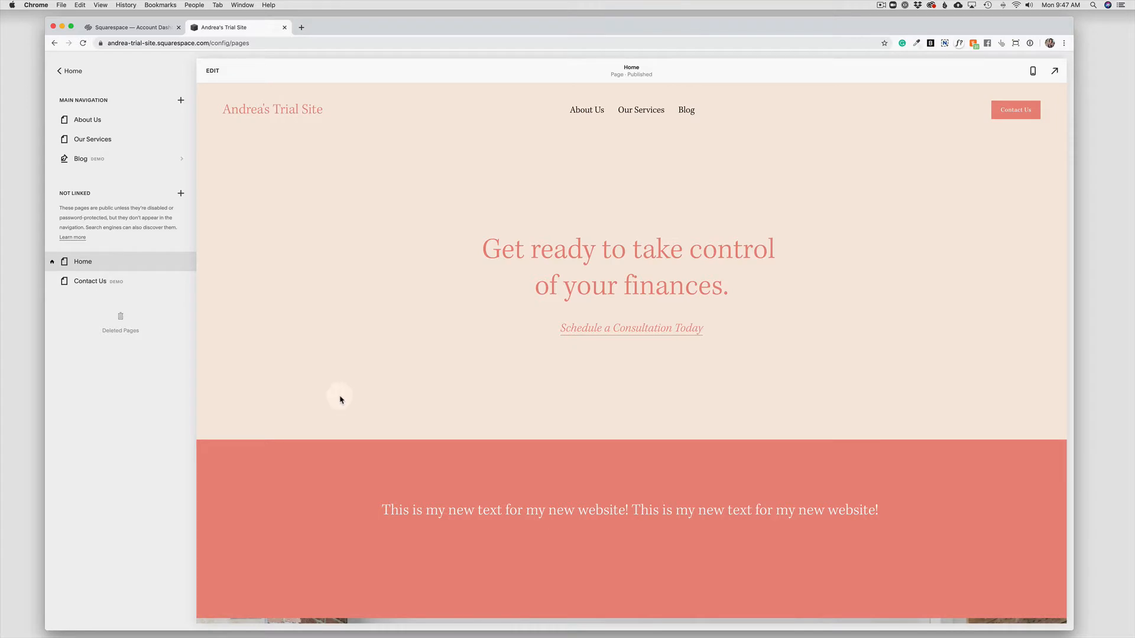
mouse_move(89, 282)
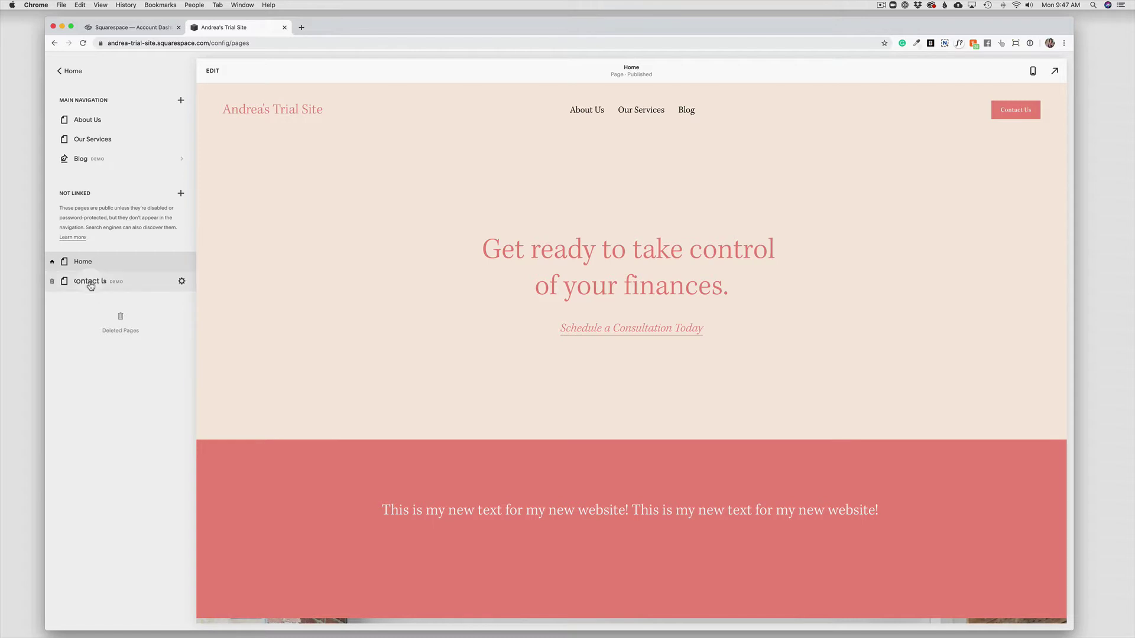
mouse_move(81, 261)
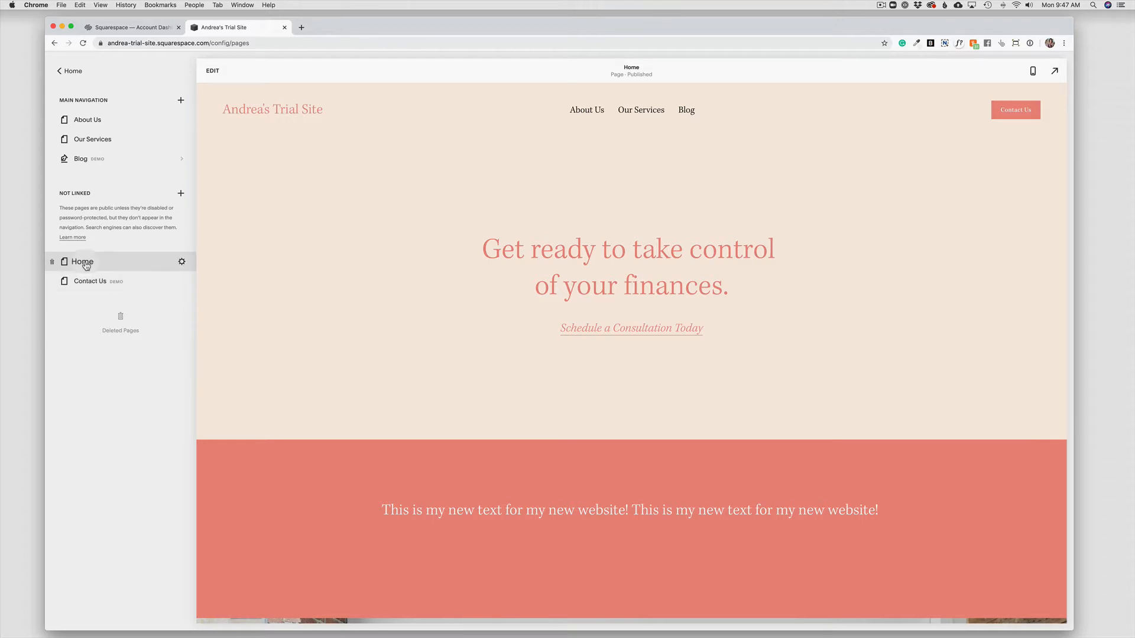
Open the About Us page from Main Navigation in the Pages panel.
click(87, 120)
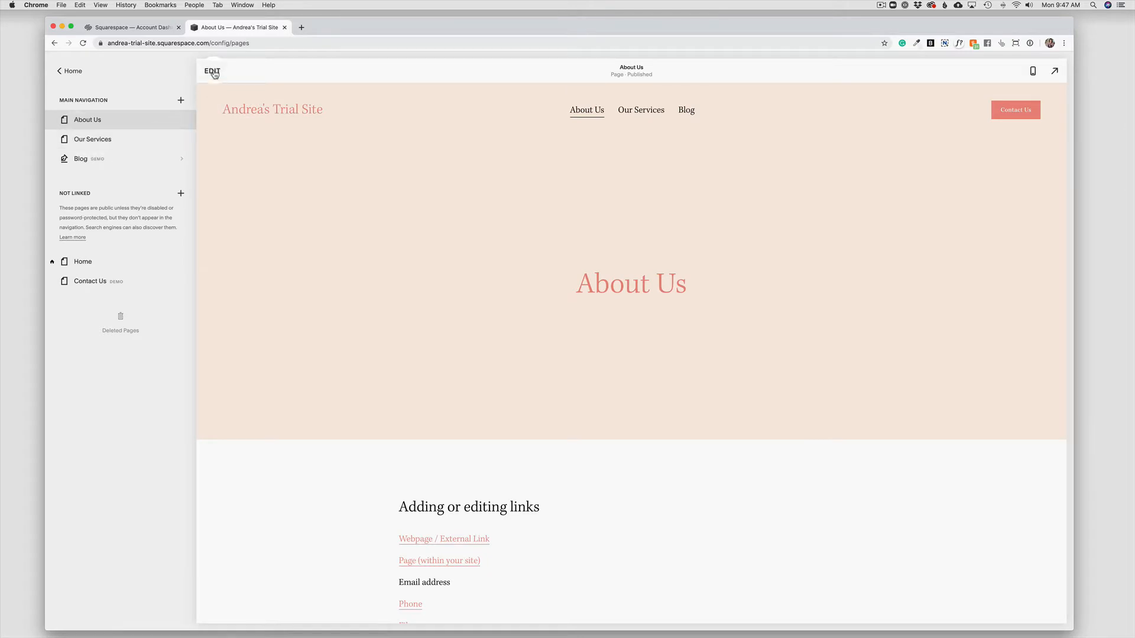
Edit the About Us page and select the first small example button.
click(212, 71)
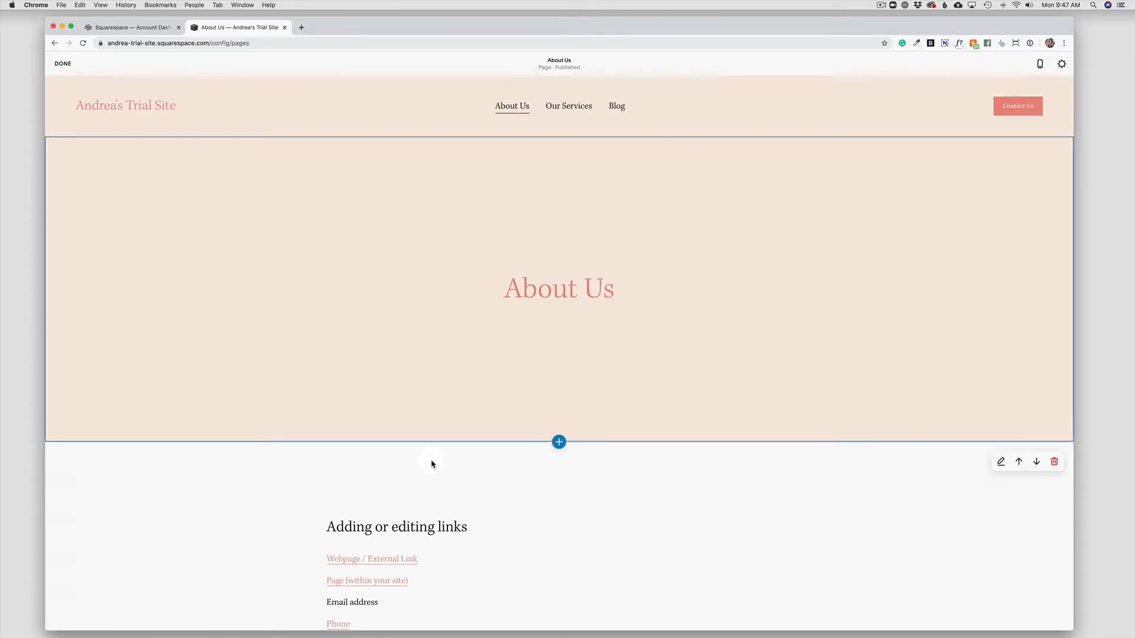
scroll(down, 3)
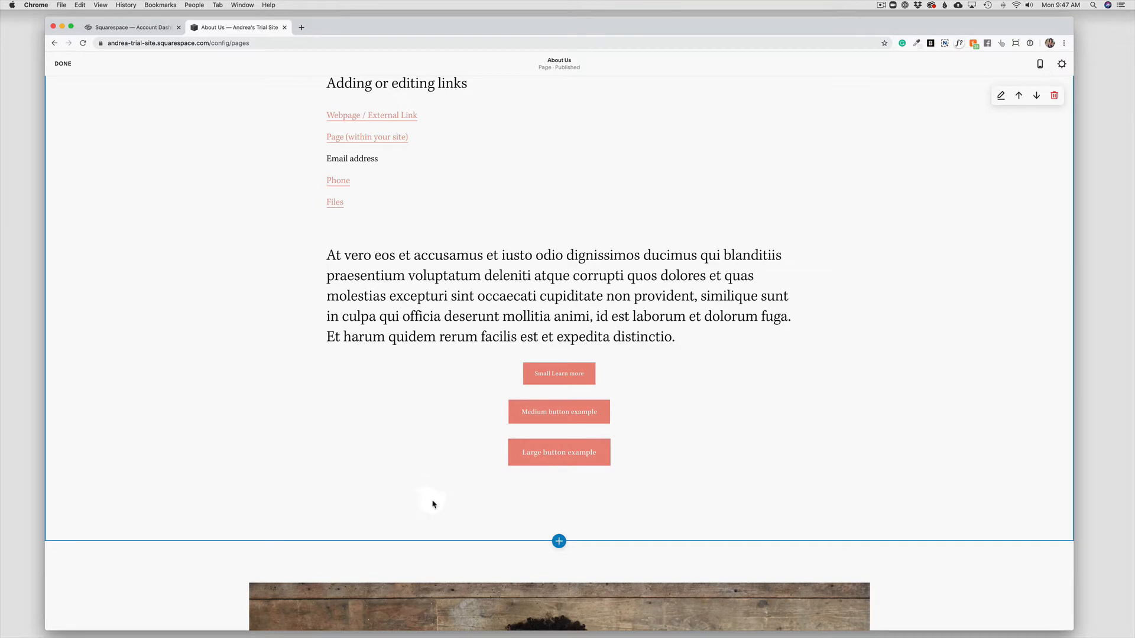
mouse_move(559, 451)
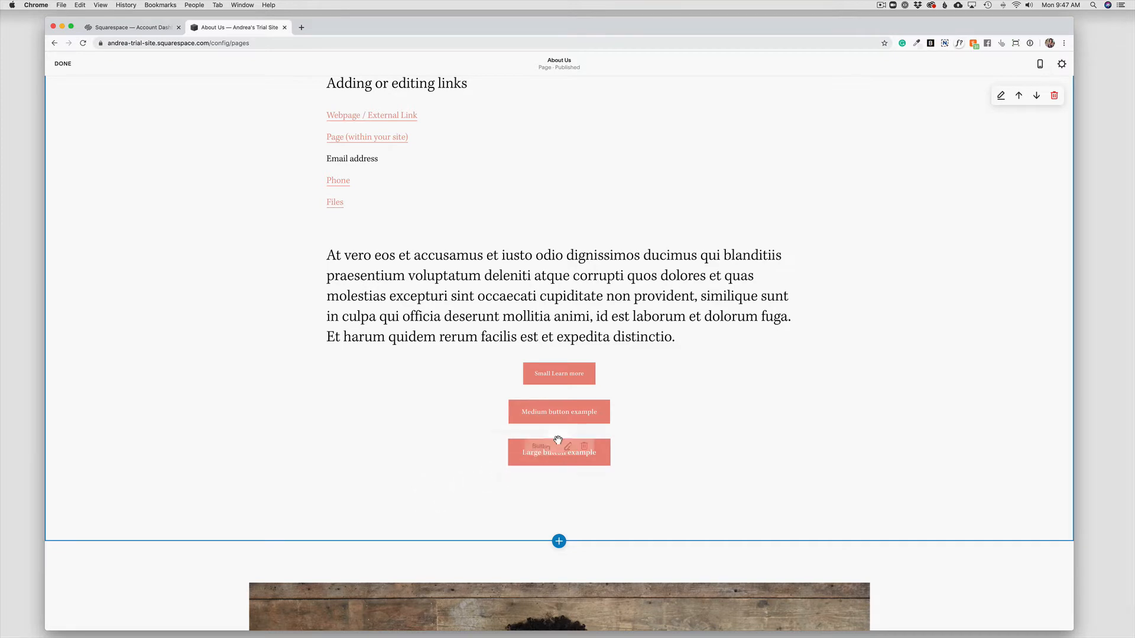
click(558, 373)
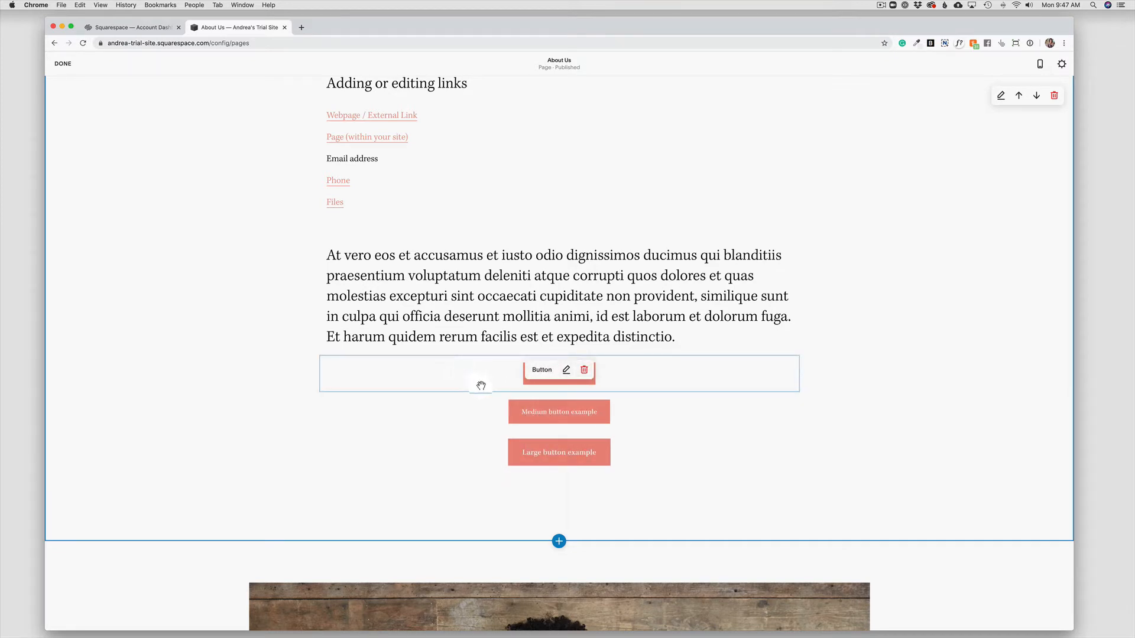
mouse_move(484, 379)
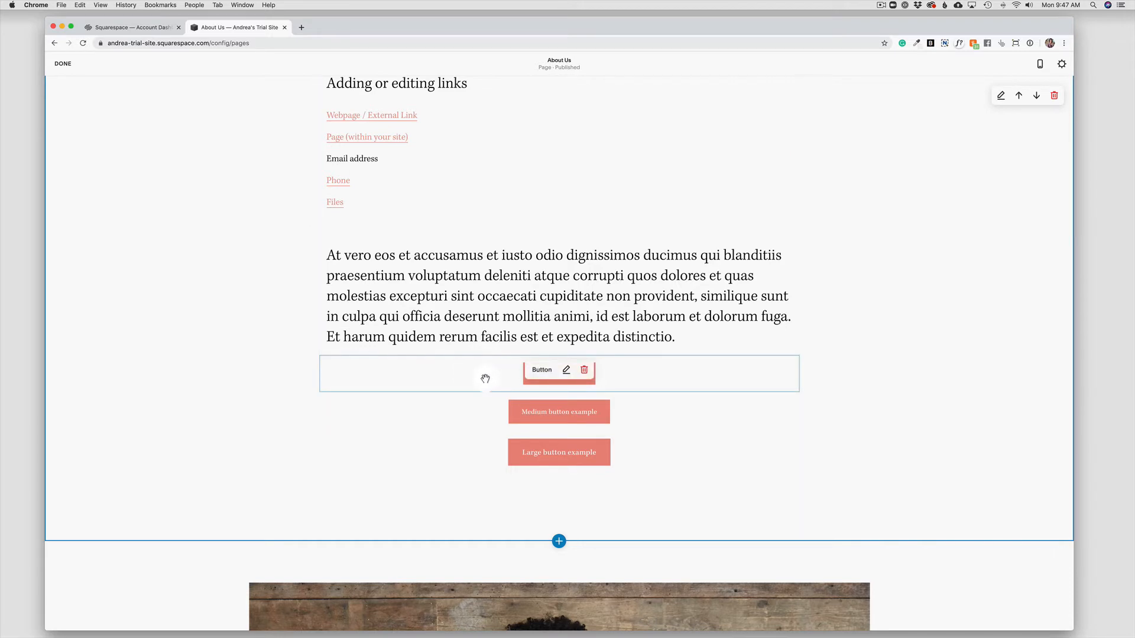
Open the 'Visit my contact page' button editor and focus its Clickthrough URL field.
click(567, 370)
text(Visit my contact page)
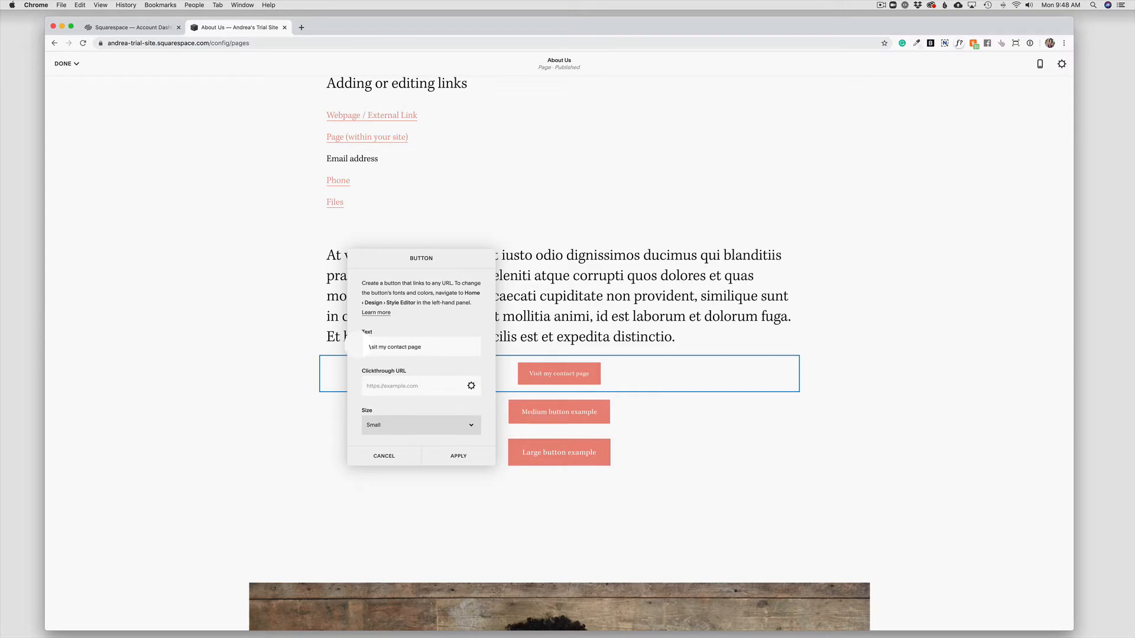
click(420, 386)
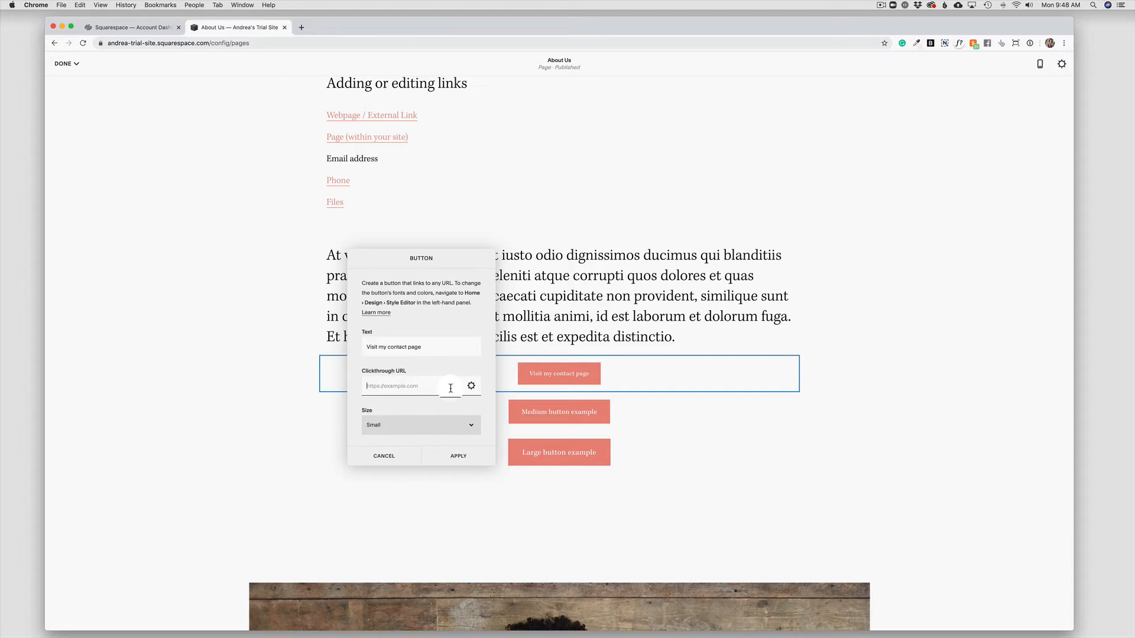
Link the first button to the Our Services page (/our-services).
click(471, 386)
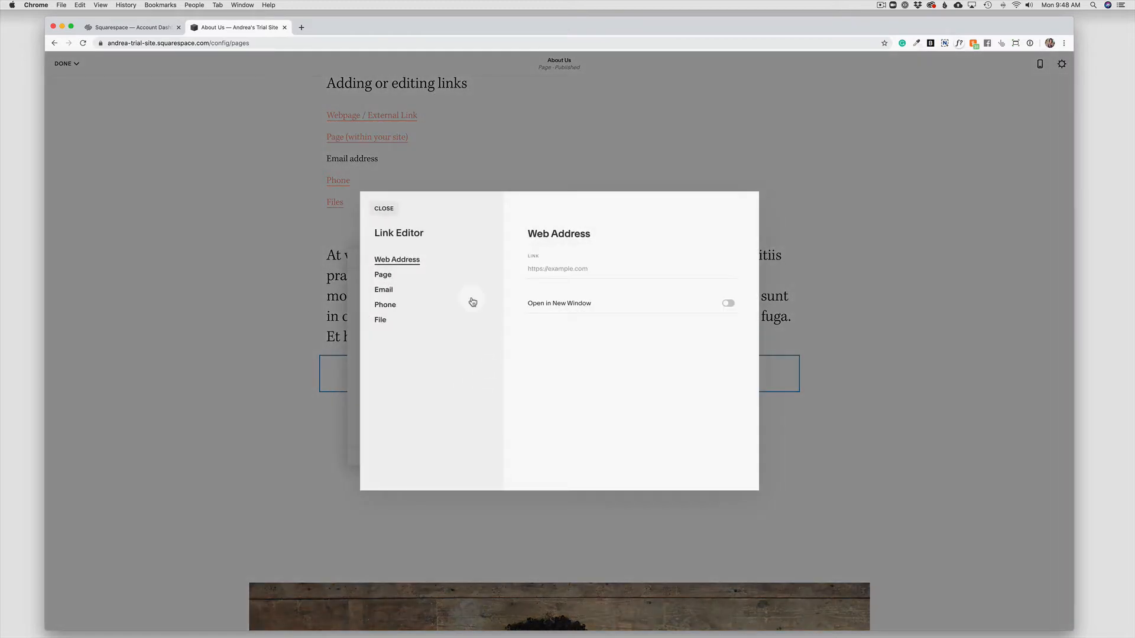
mouse_move(403, 304)
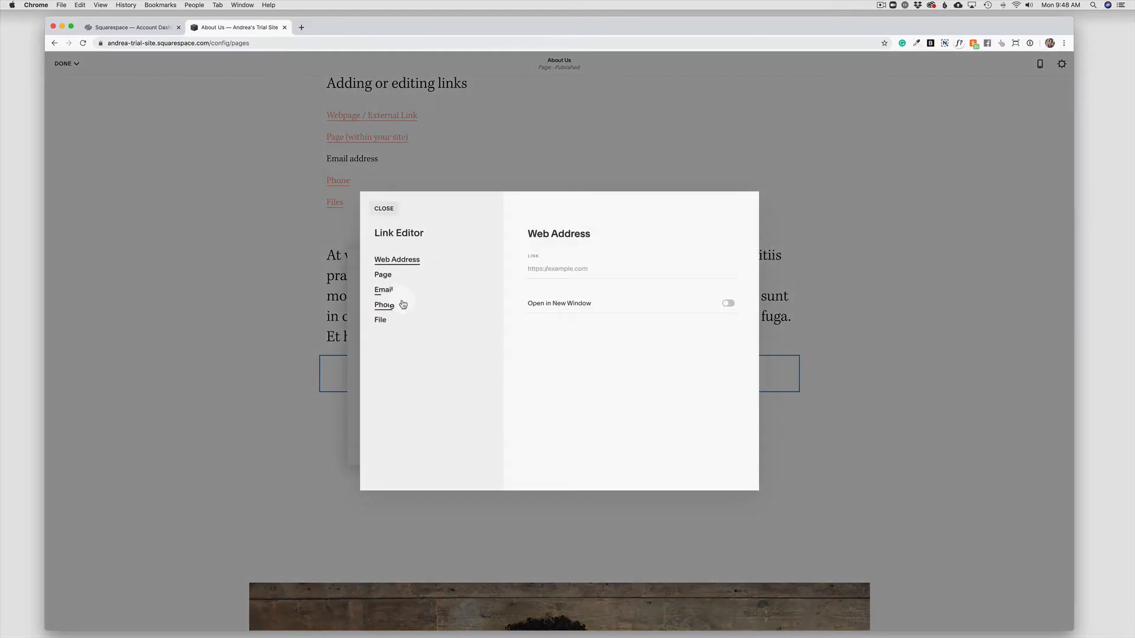
click(382, 274)
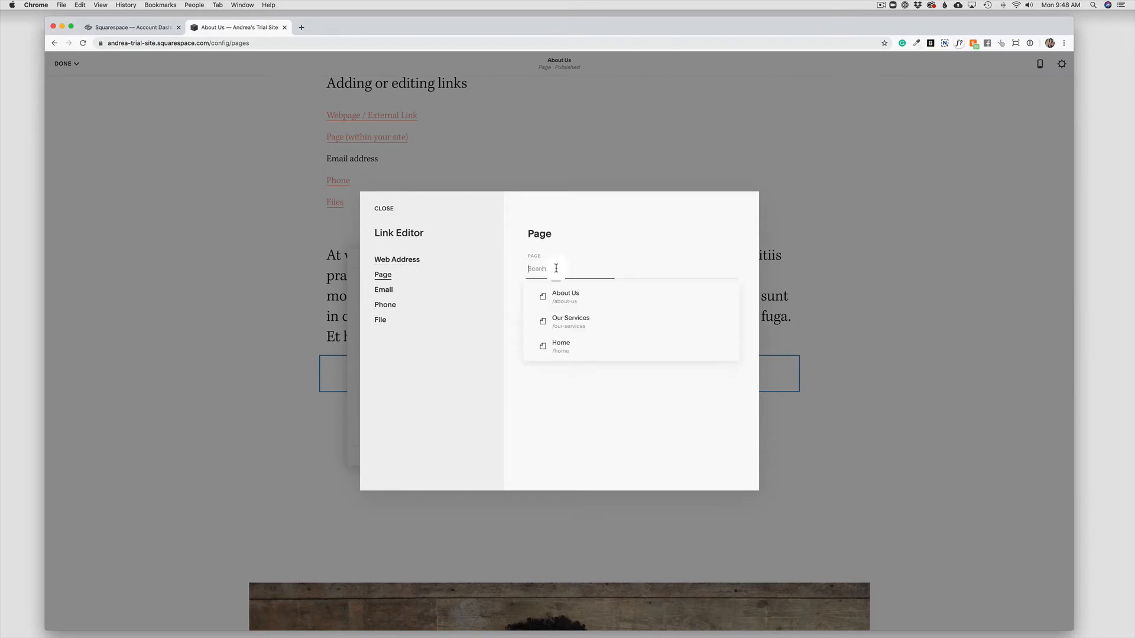
mouse_move(571, 321)
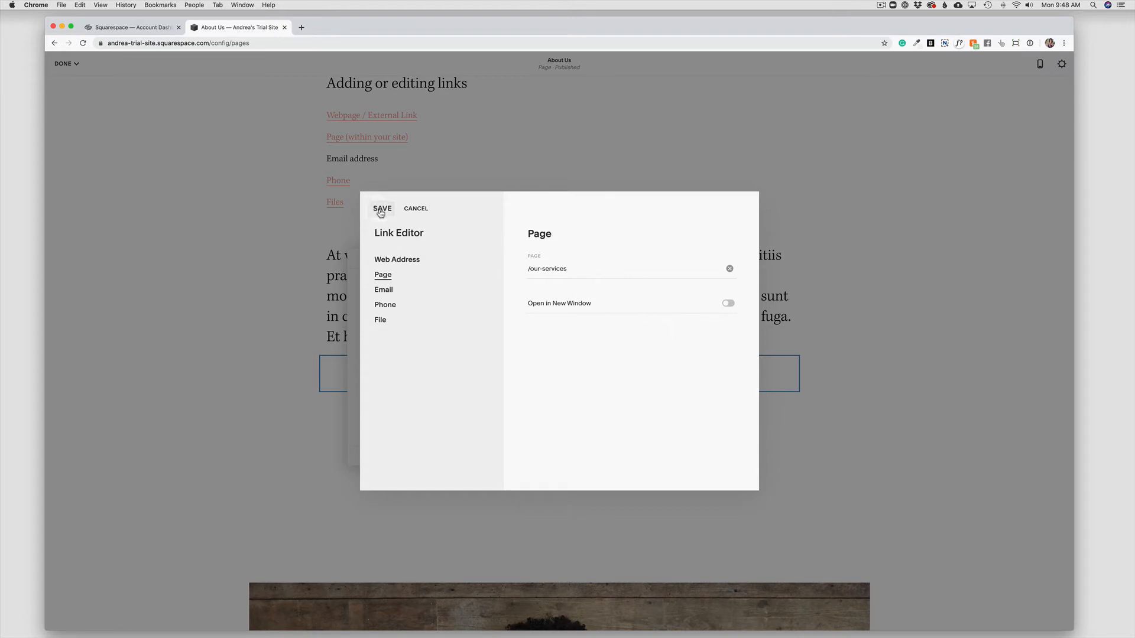
click(383, 208)
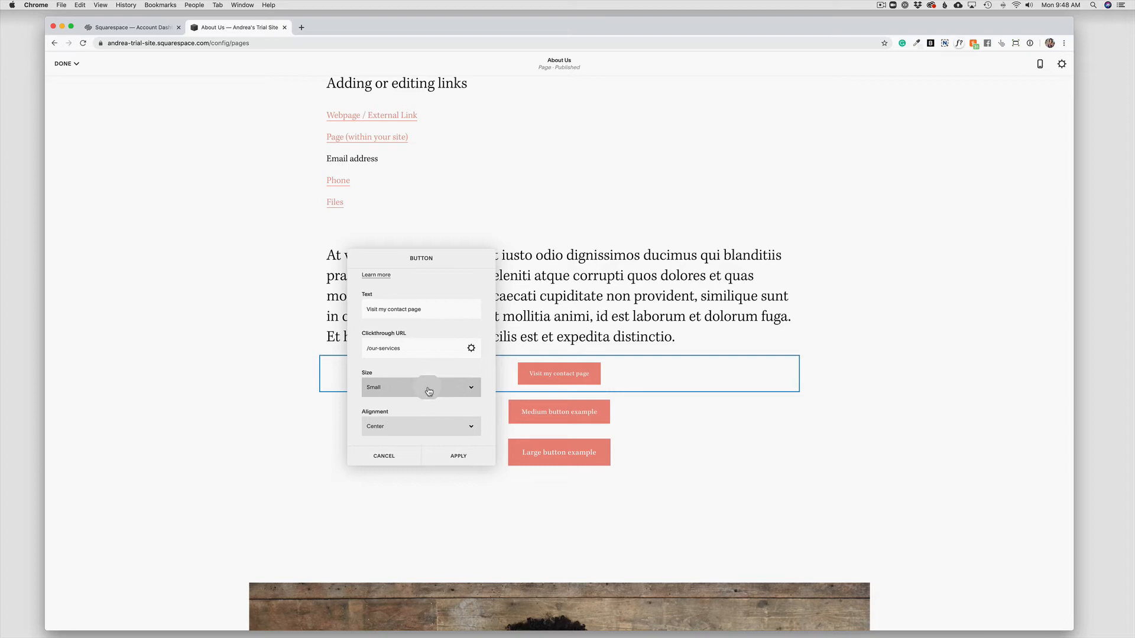
Make the first button Medium size and left-aligned, apply, and reopen its settings.
click(420, 387)
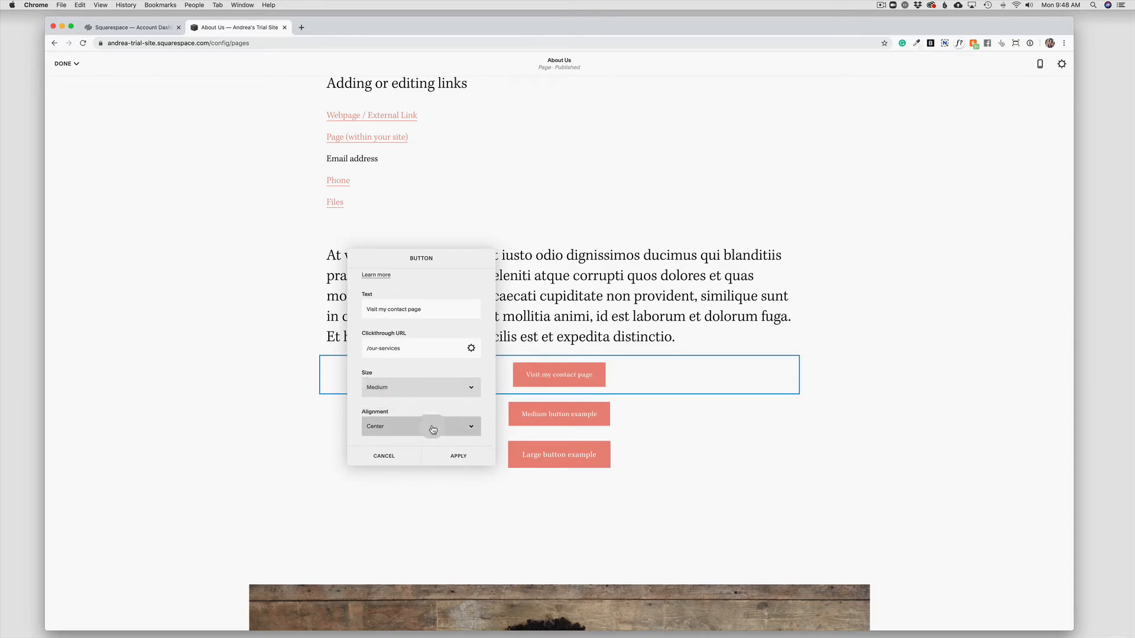
click(420, 426)
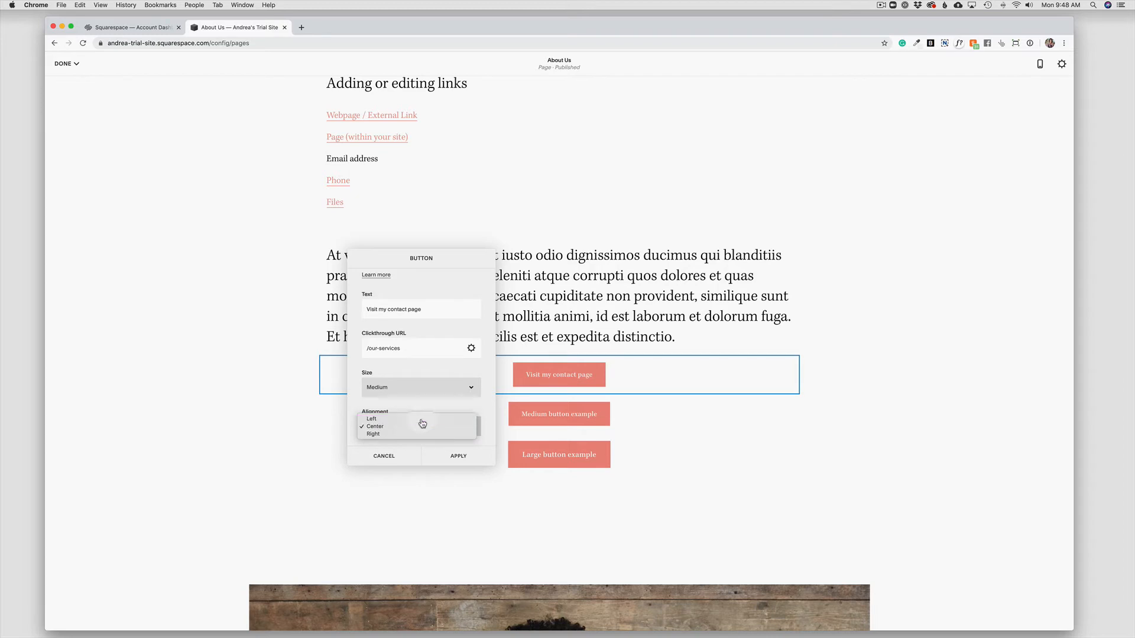
click(371, 419)
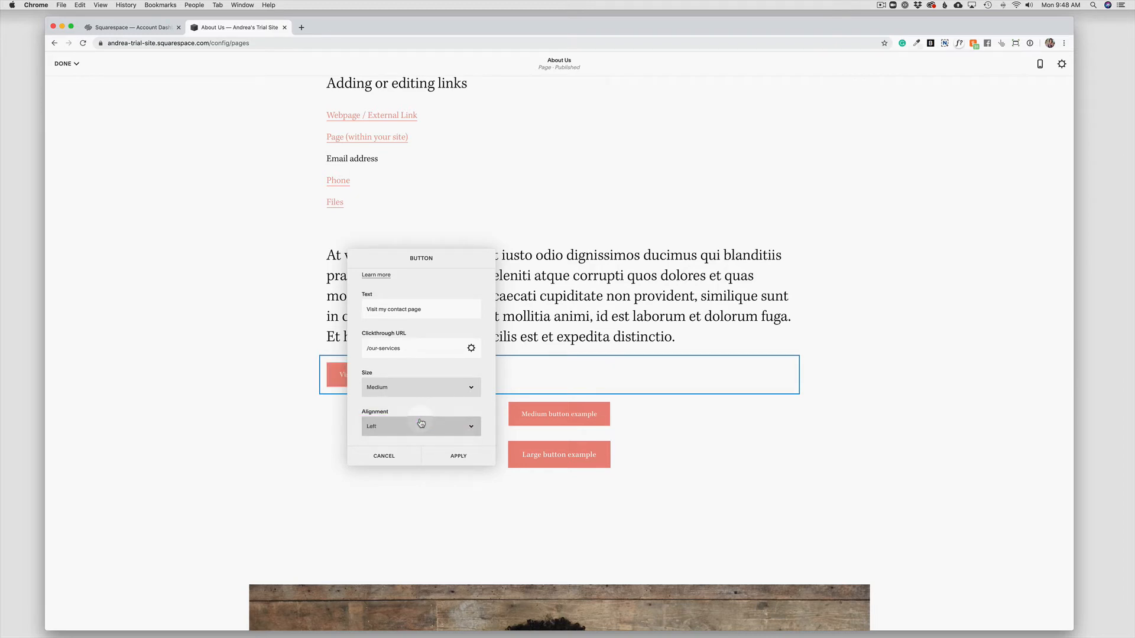
mouse_move(735, 386)
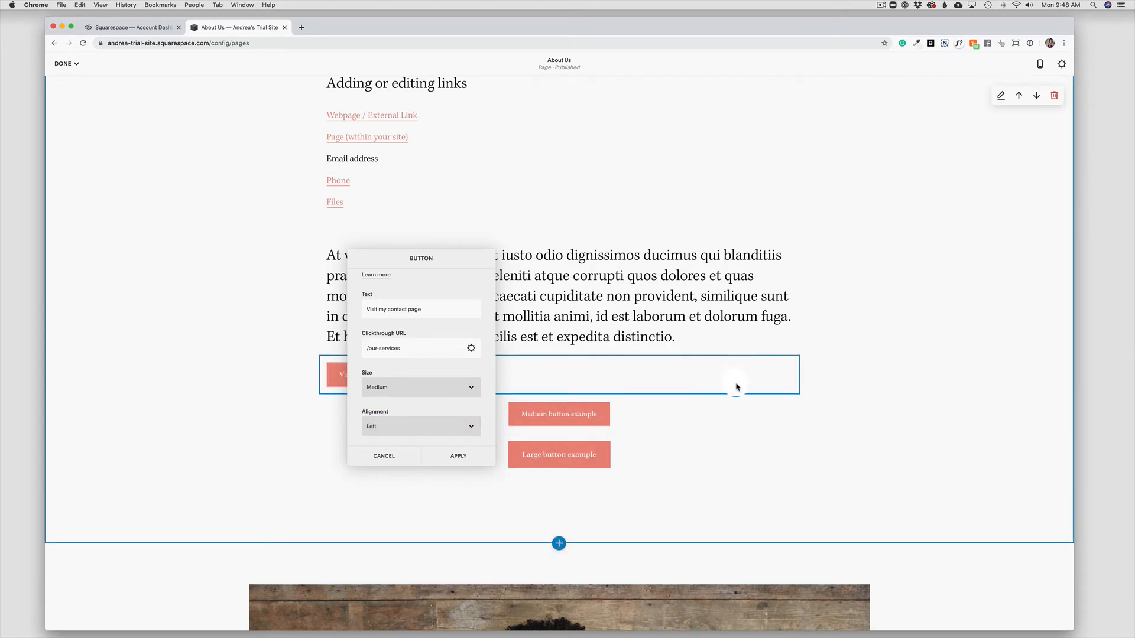
mouse_move(446, 442)
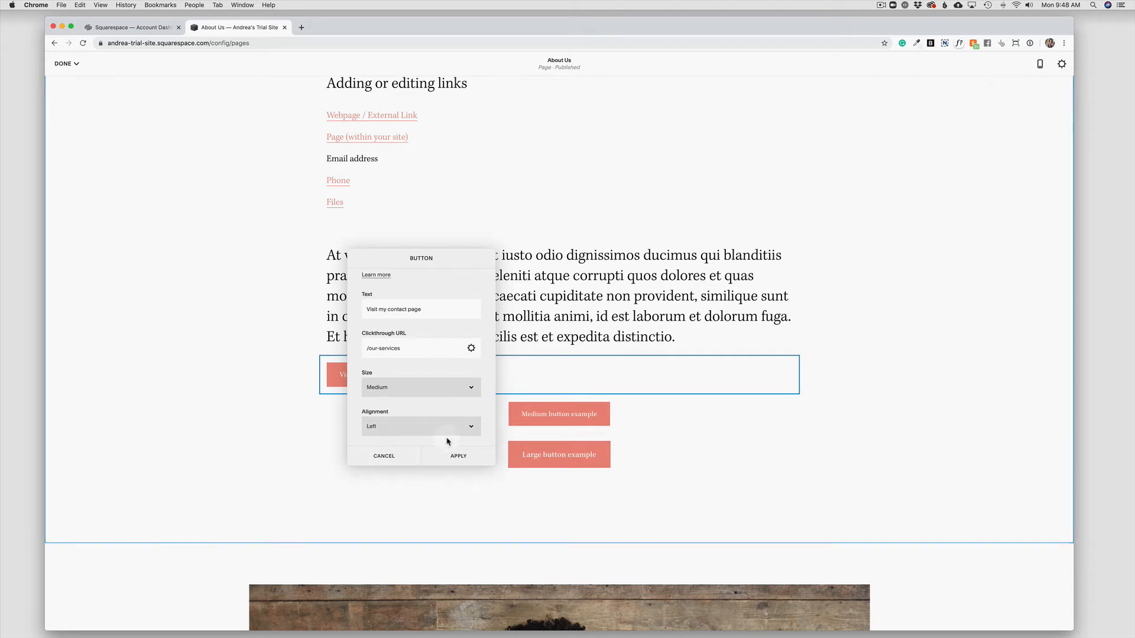
click(458, 455)
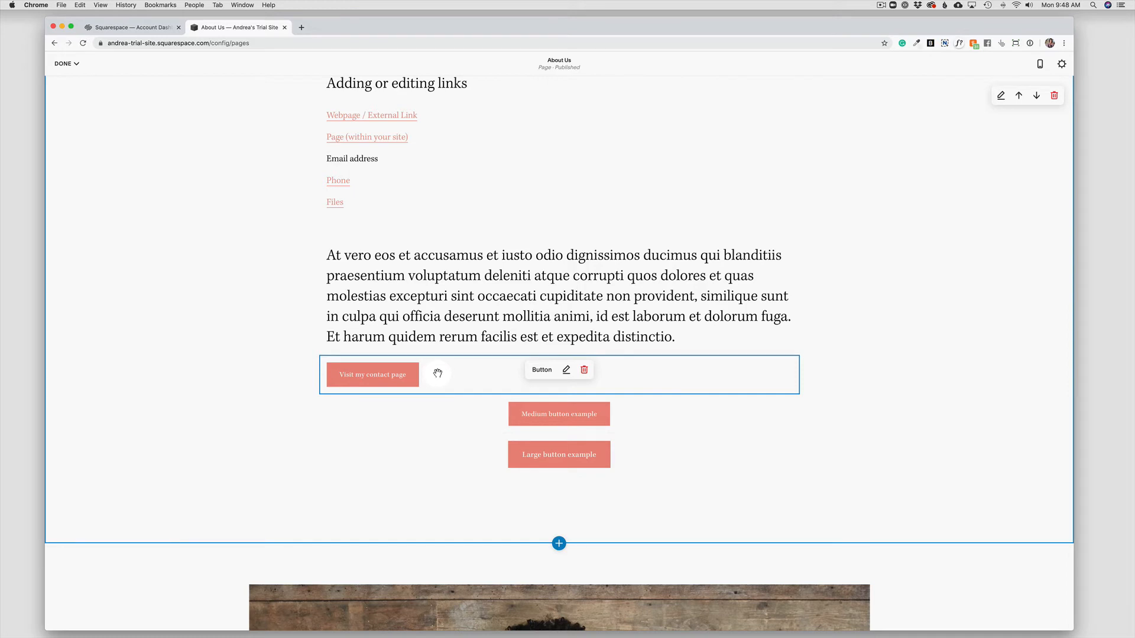
mouse_move(439, 374)
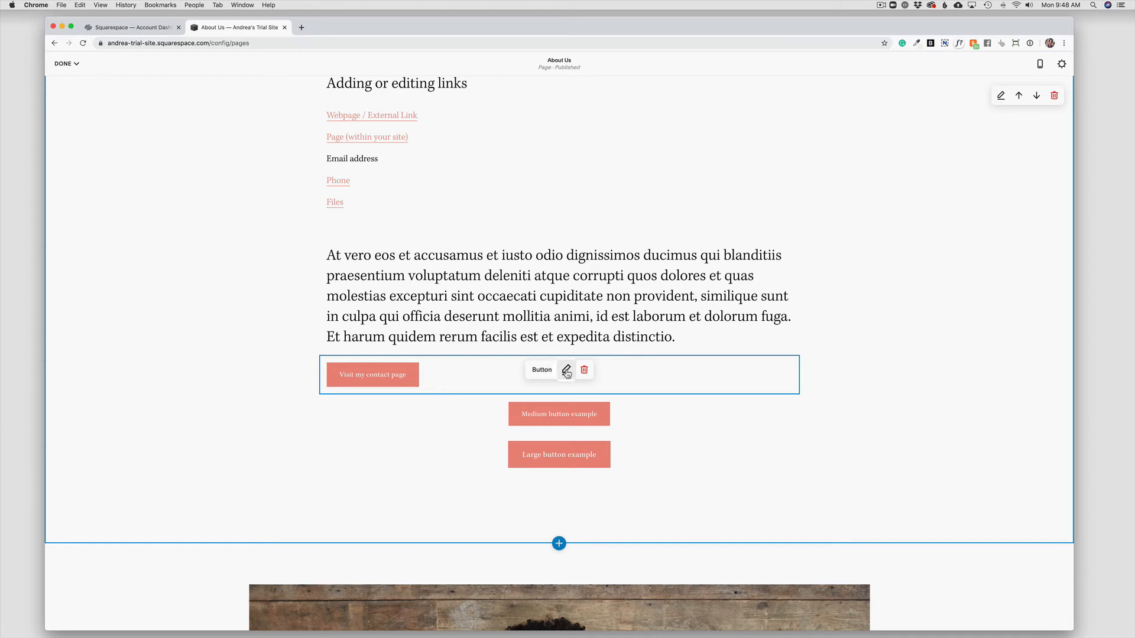
click(566, 370)
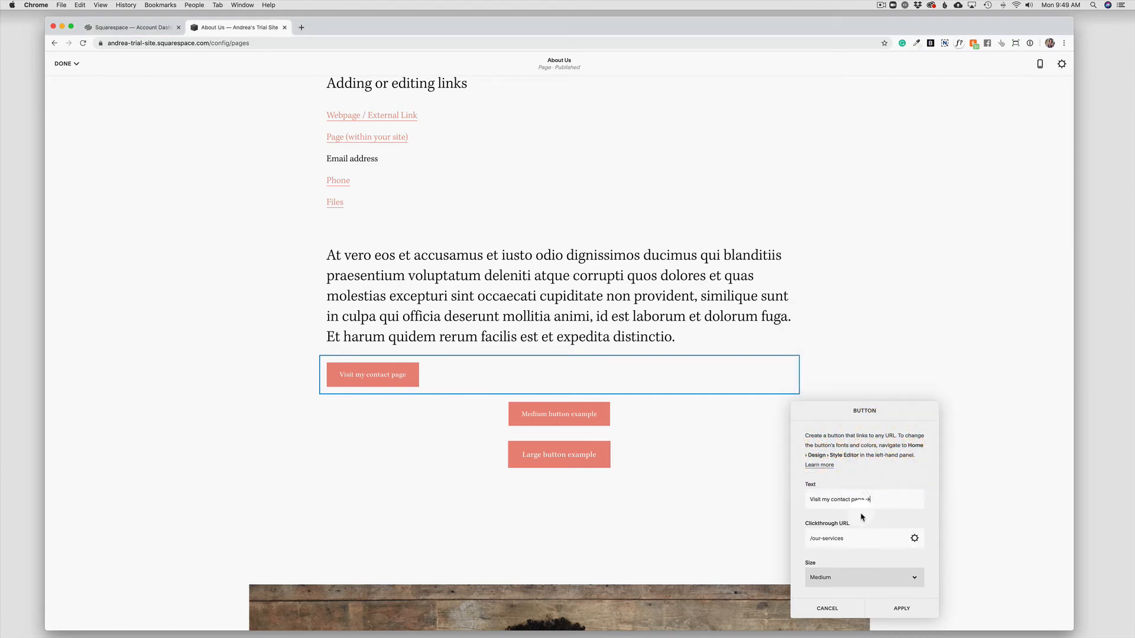
Change the button text to 'Visit my services page →' and save the About Us page.
text(→)
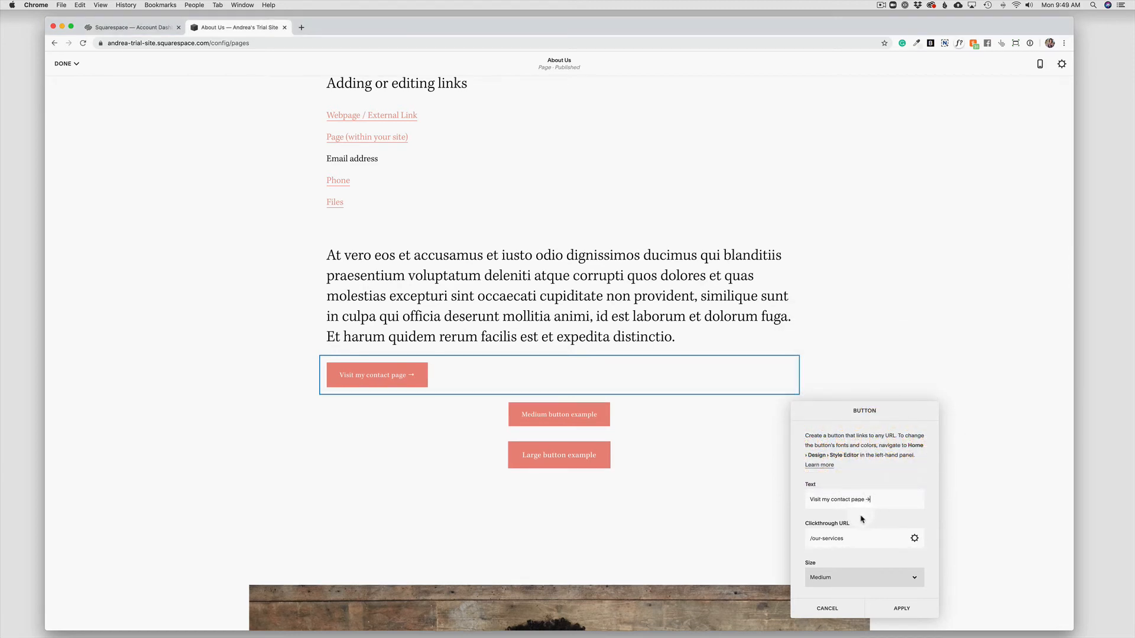
scroll(down, 3)
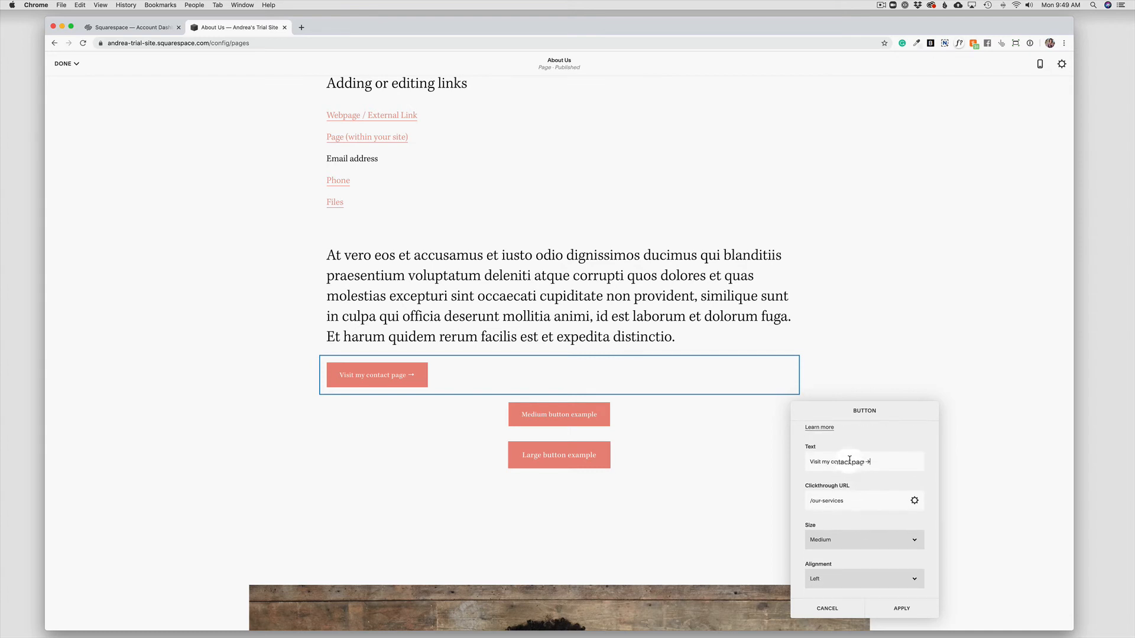
double_click(833, 462)
text(services)
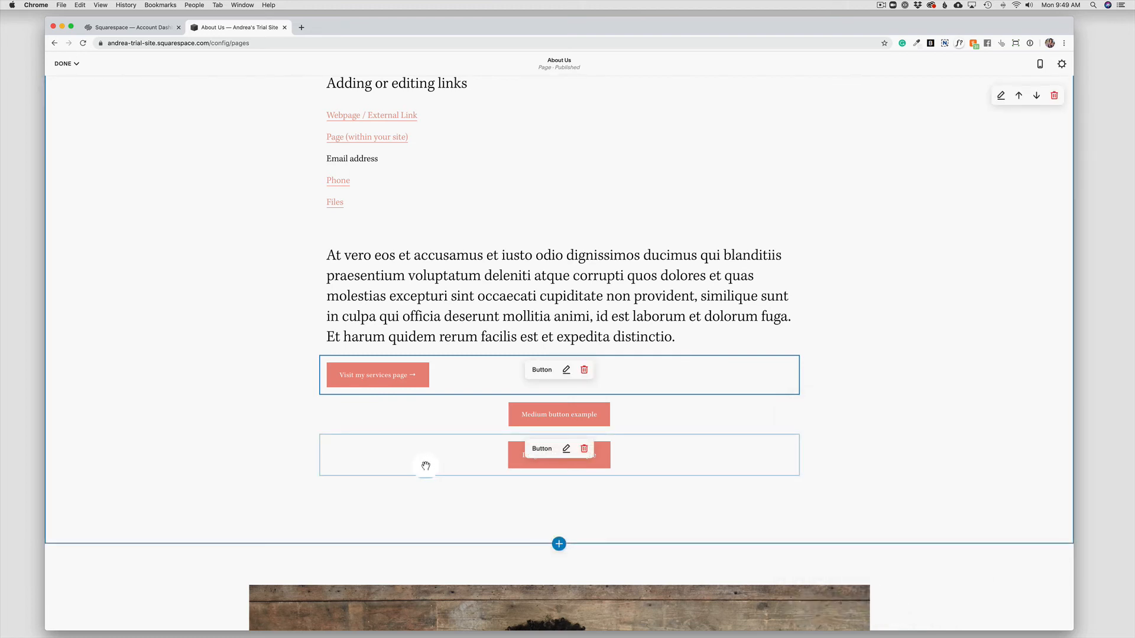
mouse_move(423, 464)
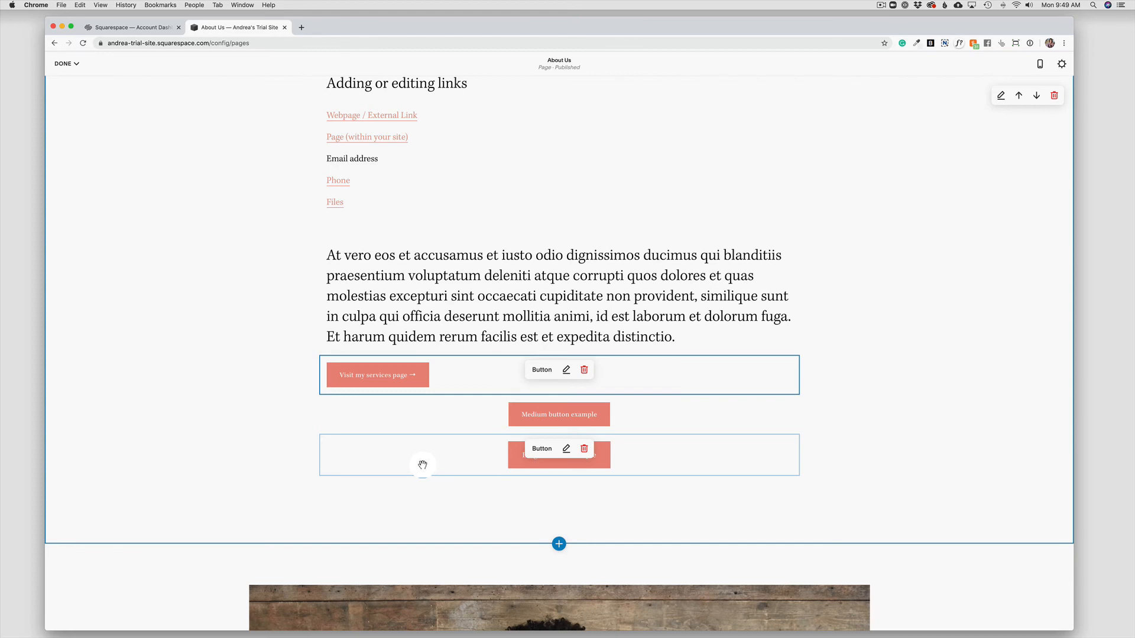
click(64, 64)
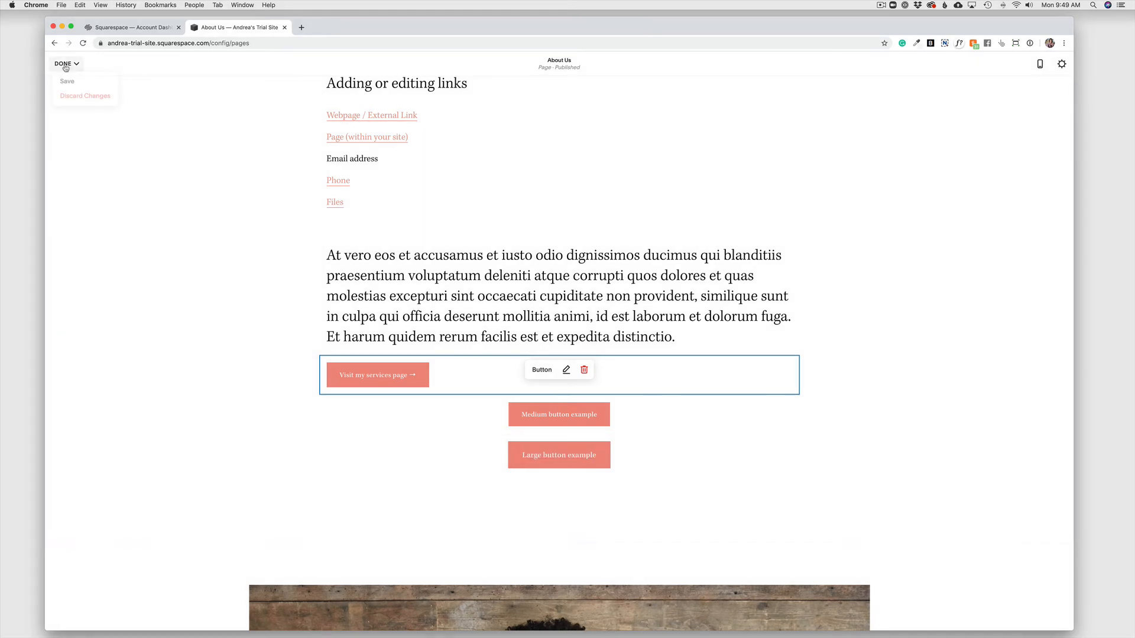
click(62, 64)
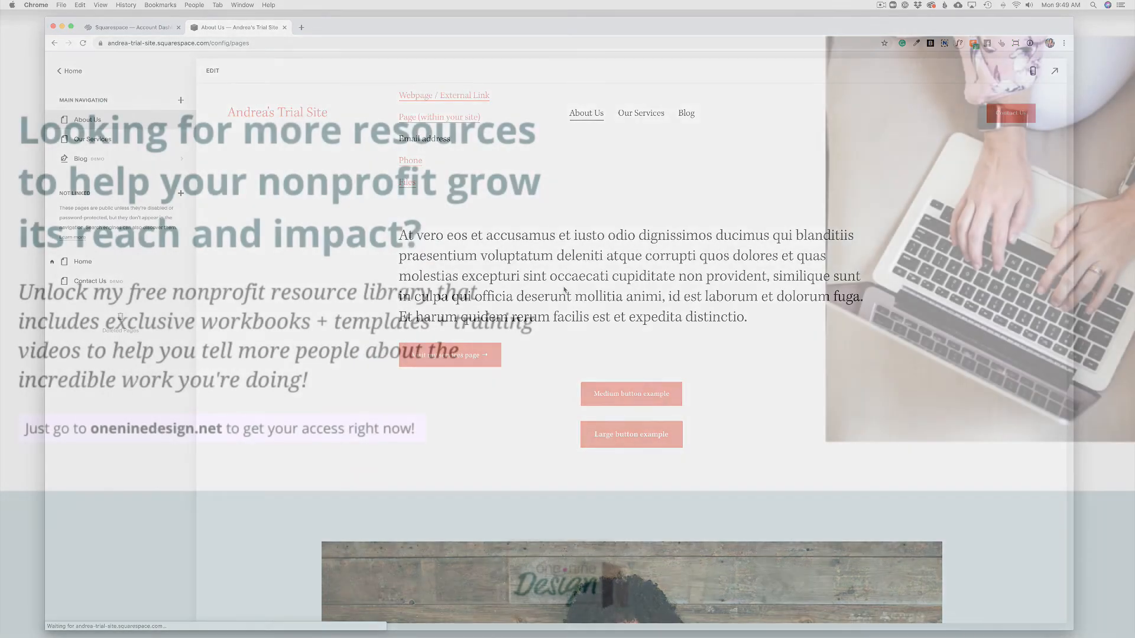